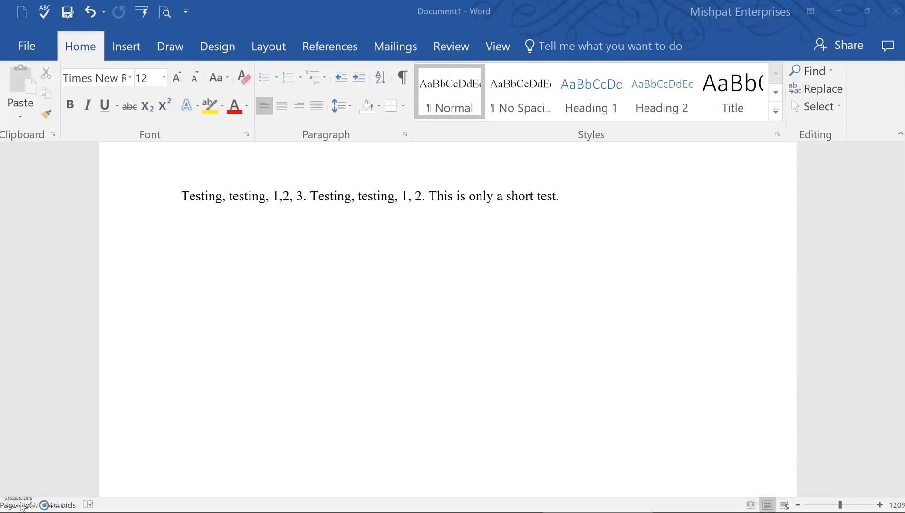
pyautogui.moveTo(12, 305)
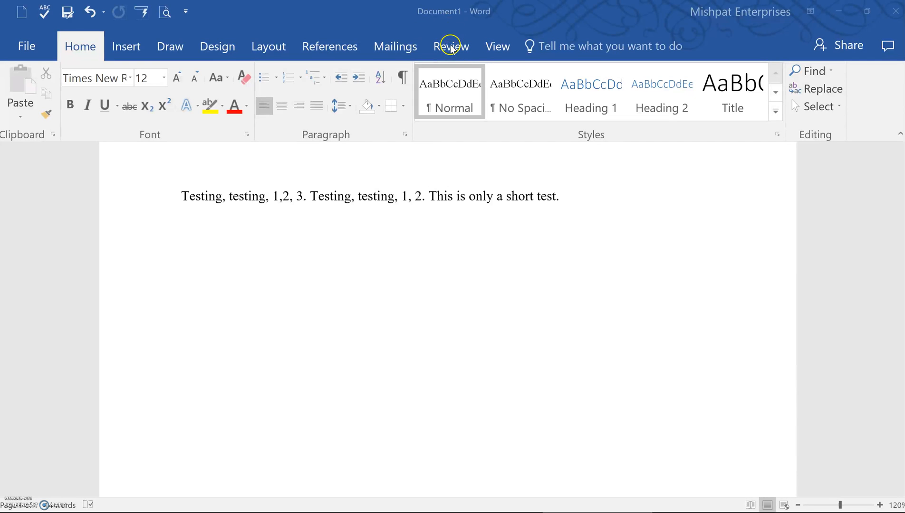
pyautogui.moveTo(451, 47)
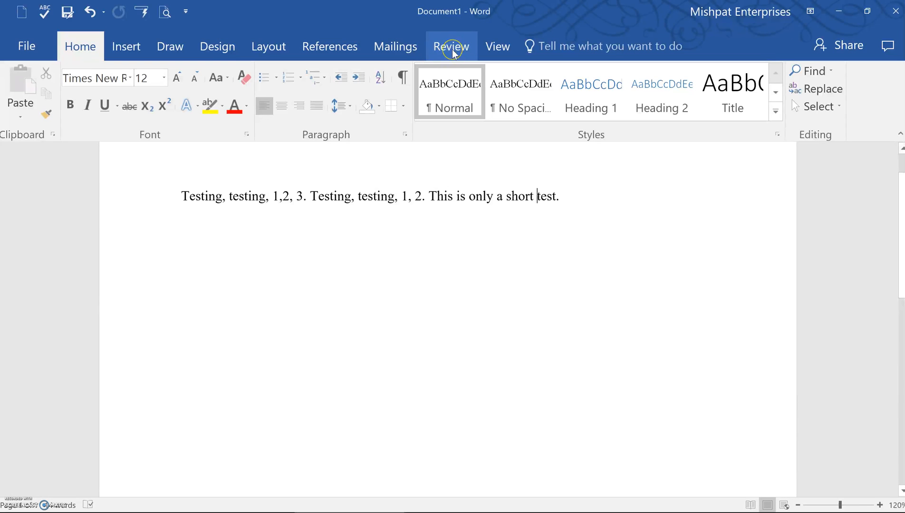
# Show the Review ribbon with its reviewing and change-tracking tools.
pyautogui.click(452, 47)
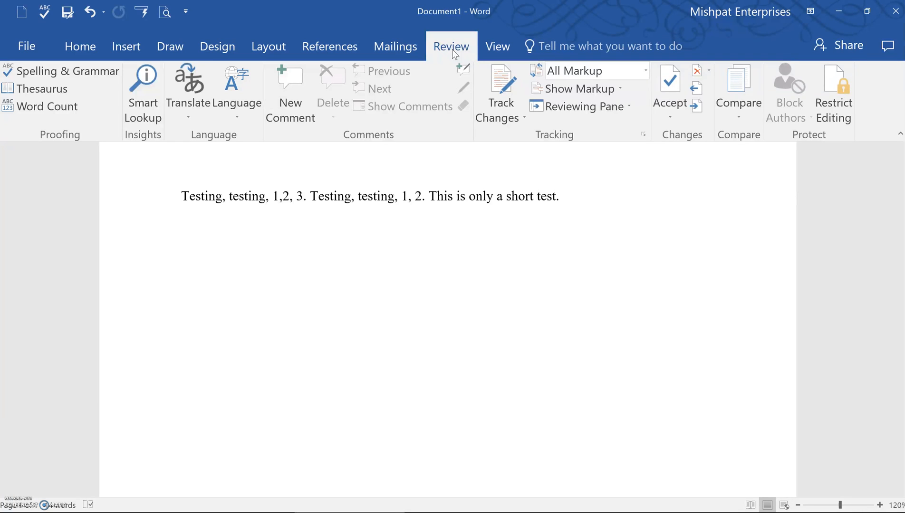
# Toggle Track Changes so subsequent edits are recorded as revisions.
pyautogui.click(538, 197)
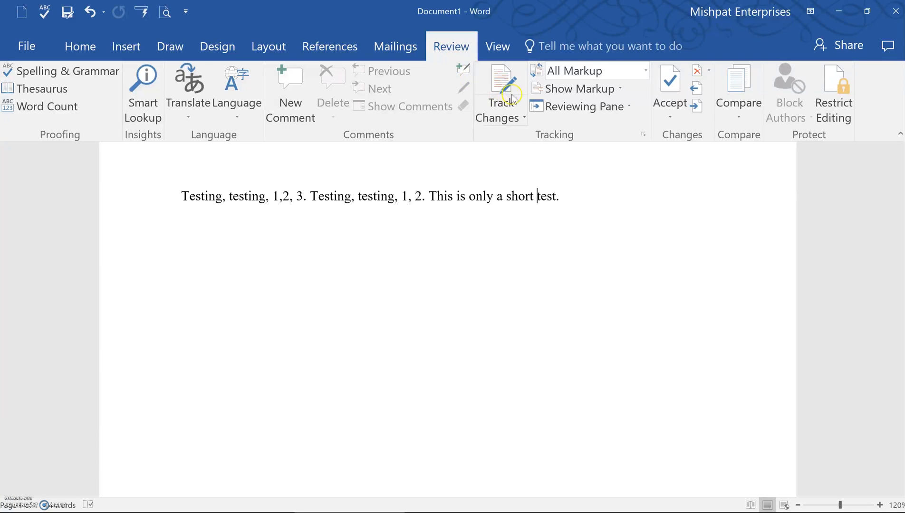
pyautogui.moveTo(500, 80)
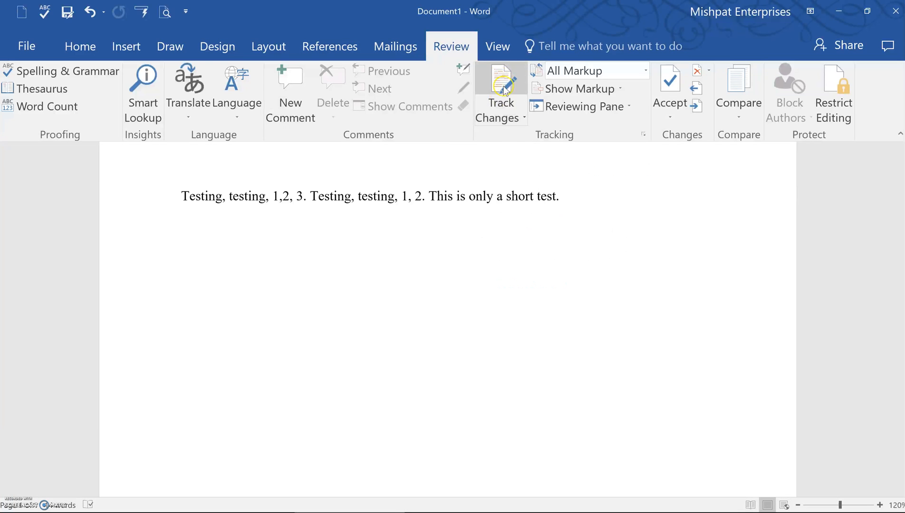
pyautogui.moveTo(500, 89)
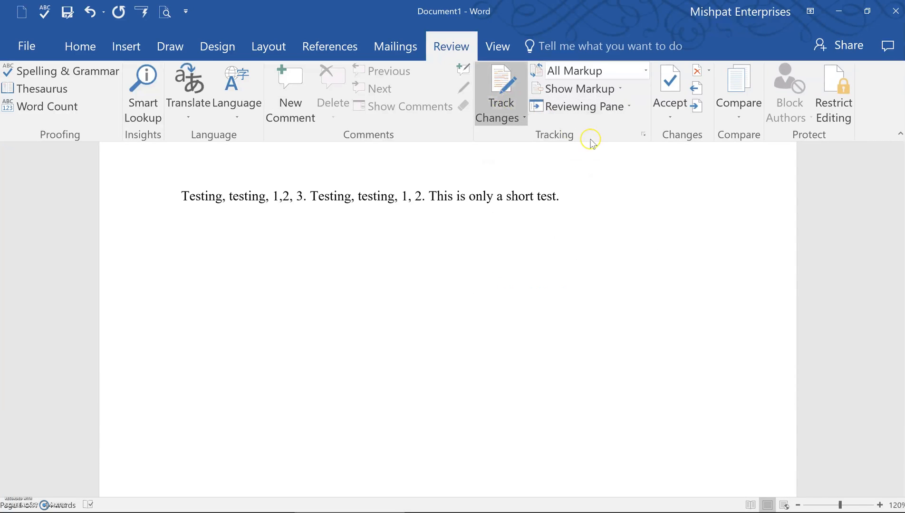
pyautogui.moveTo(592, 143)
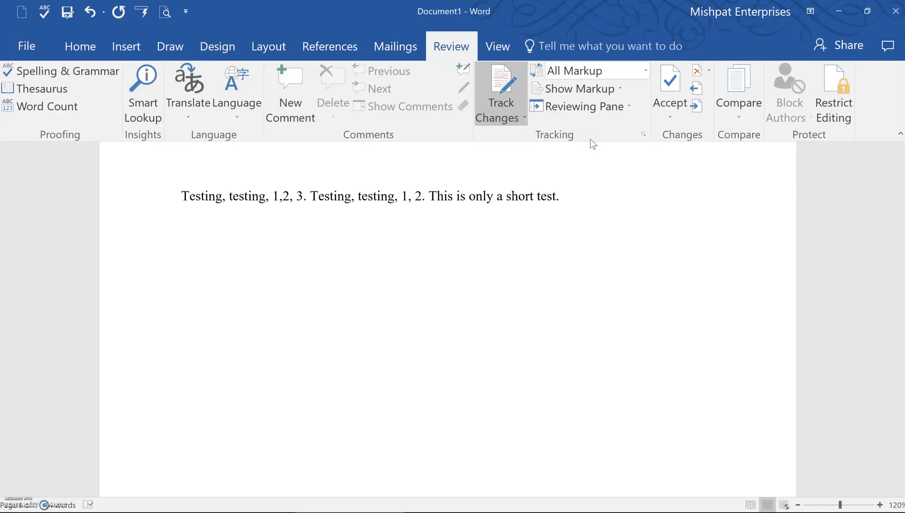
pyautogui.click(536, 197)
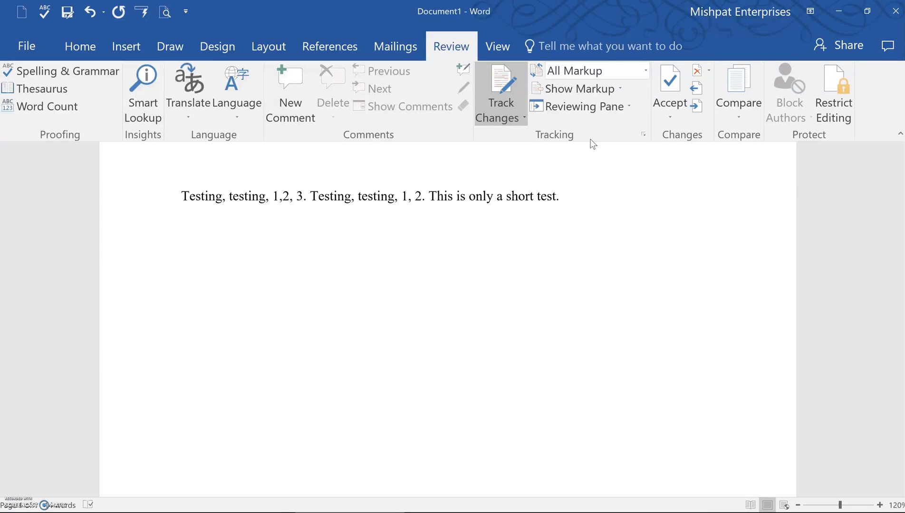
# Delete '1, 2' in the second phrase and insert '4,5' as tracked changes.
pyautogui.click(535, 196)
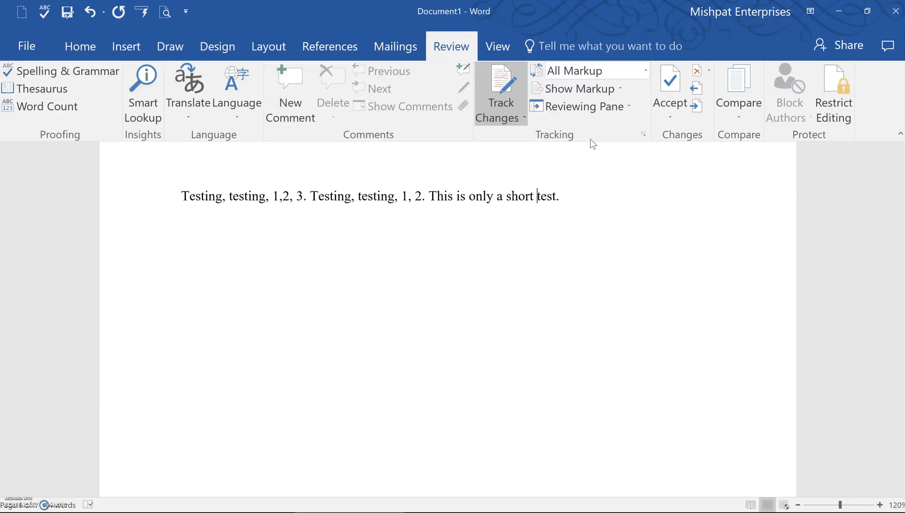
pyautogui.moveTo(459, 196)
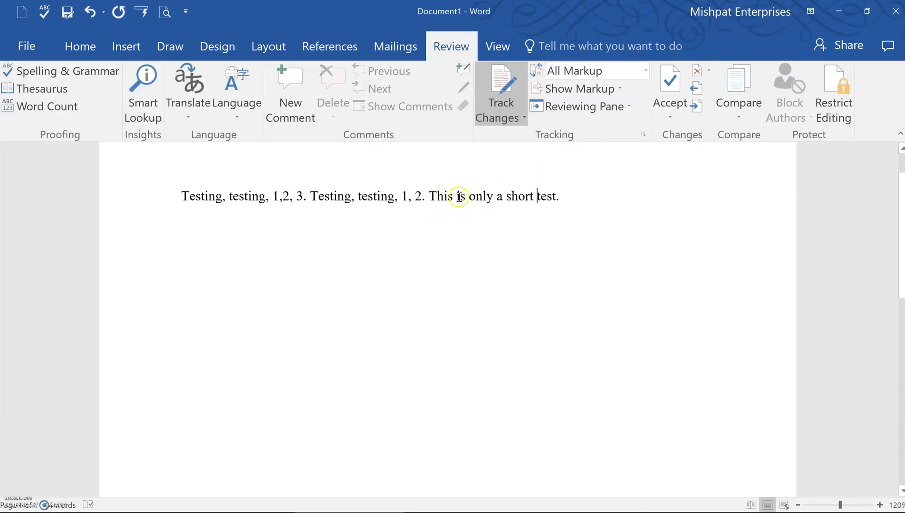
pyautogui.moveTo(502, 213)
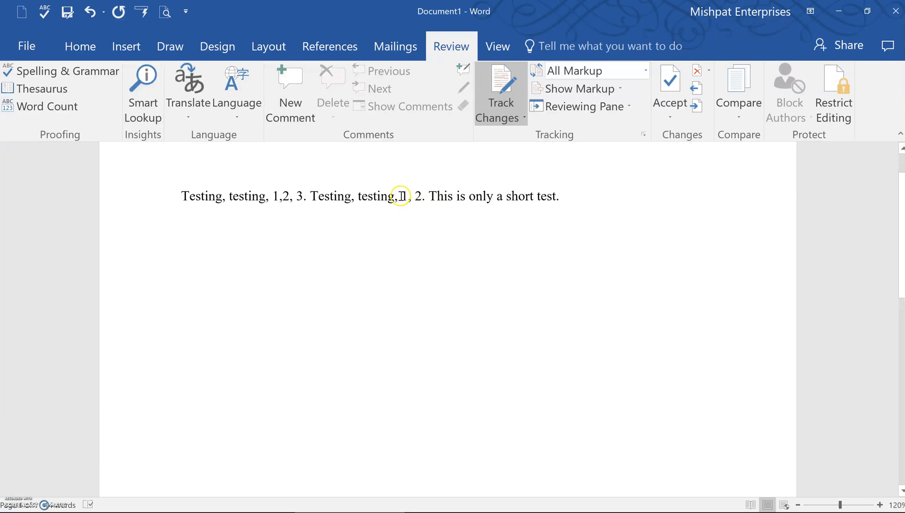
pyautogui.doubleClick(404, 196)
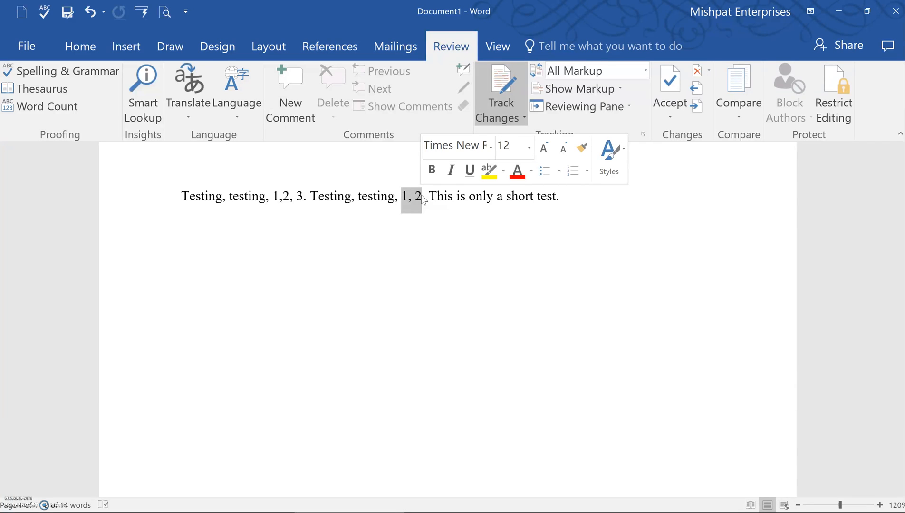
pyautogui.press('Delete')
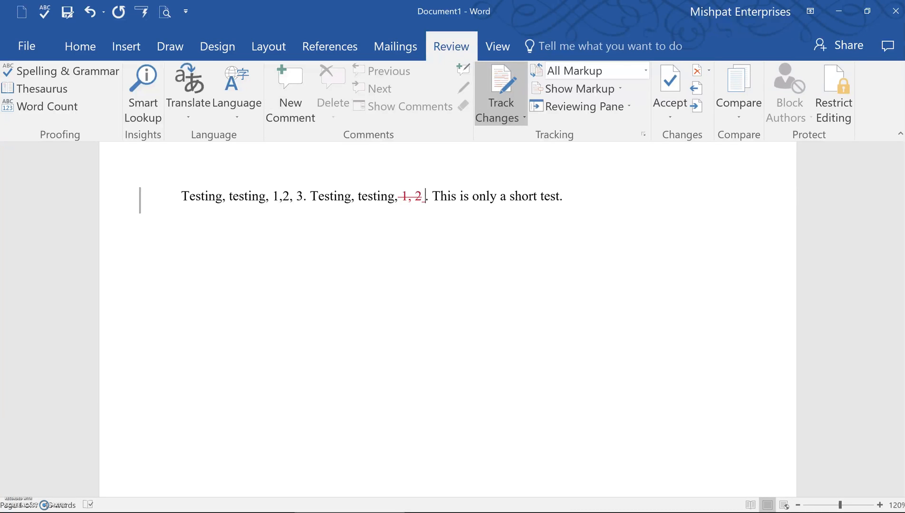
pyautogui.write('4,')
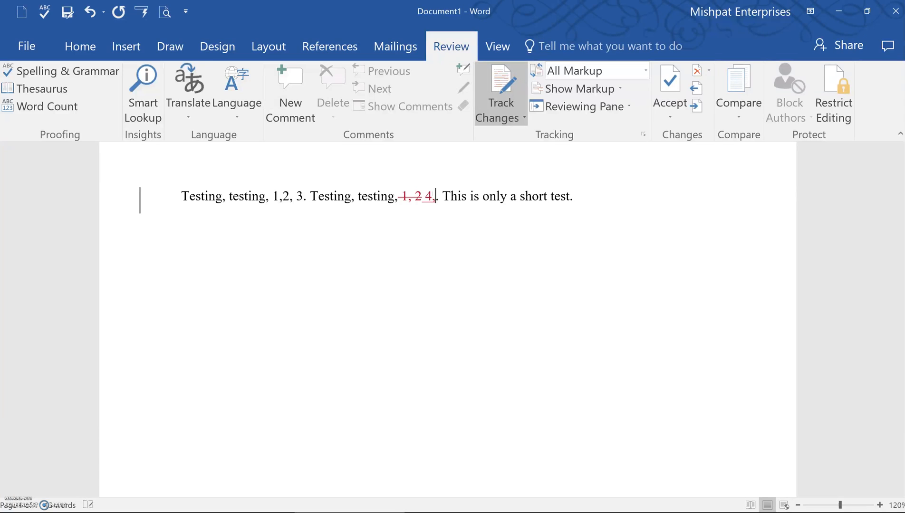
pyautogui.write('5,')
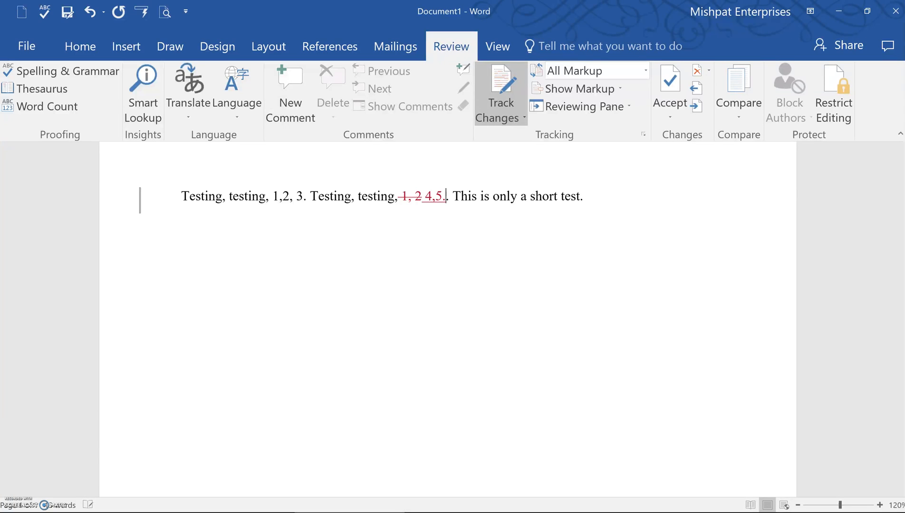
pyautogui.moveTo(352, 202)
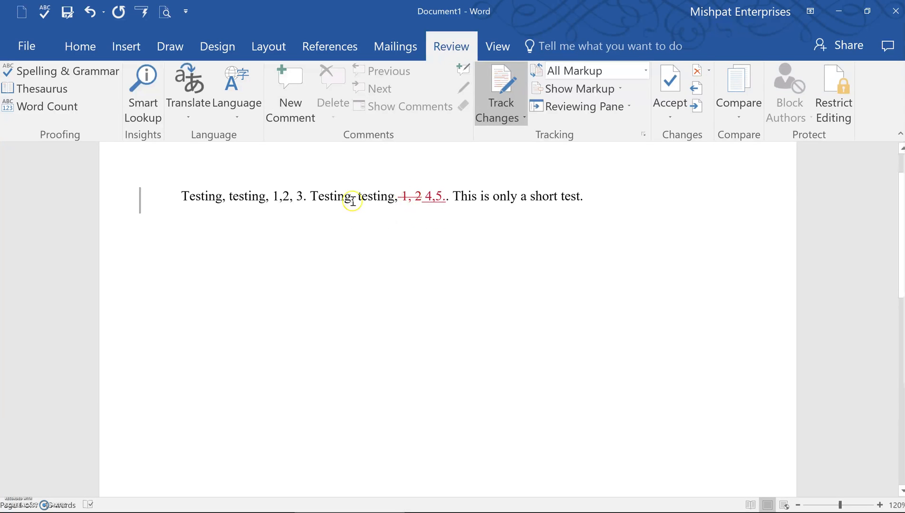
pyautogui.moveTo(549, 232)
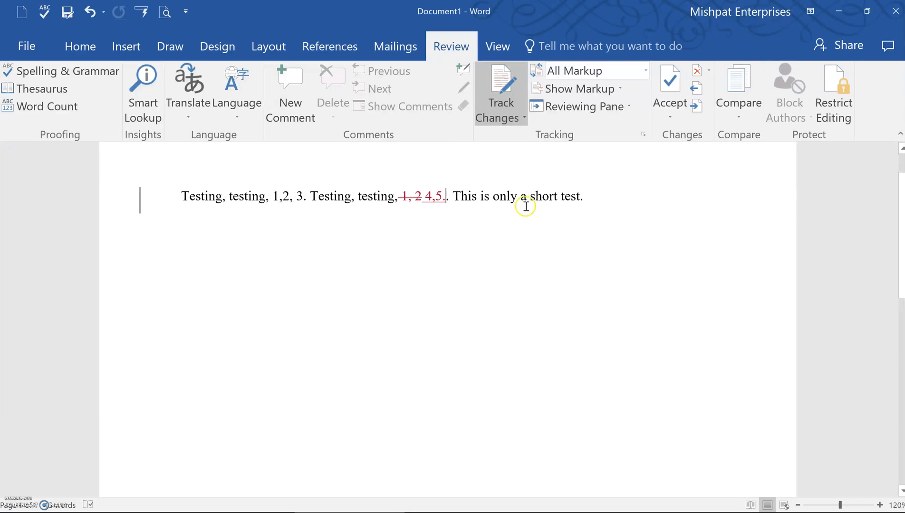
pyautogui.moveTo(524, 206)
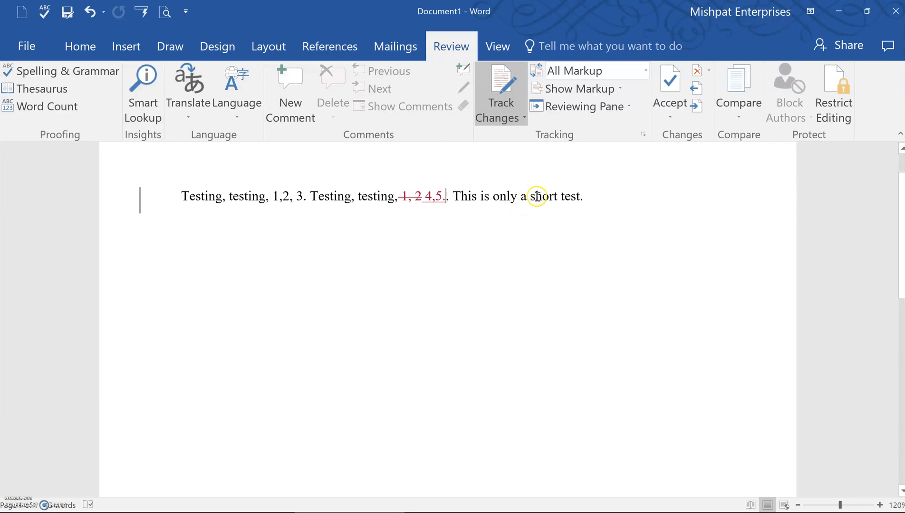
# Overwrite the selected word 'short' with 'brief' as a tracked revision.
pyautogui.doubleClick(545, 197)
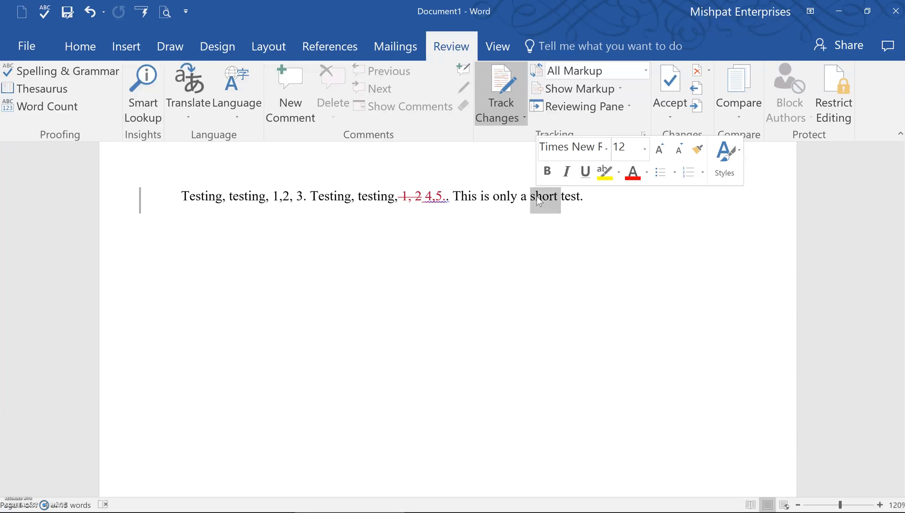
pyautogui.write('b')
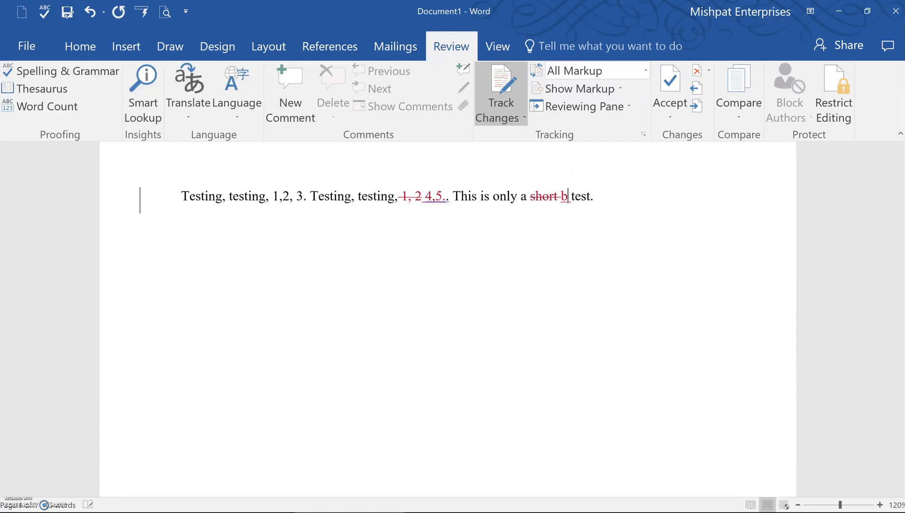
pyautogui.write('rief')
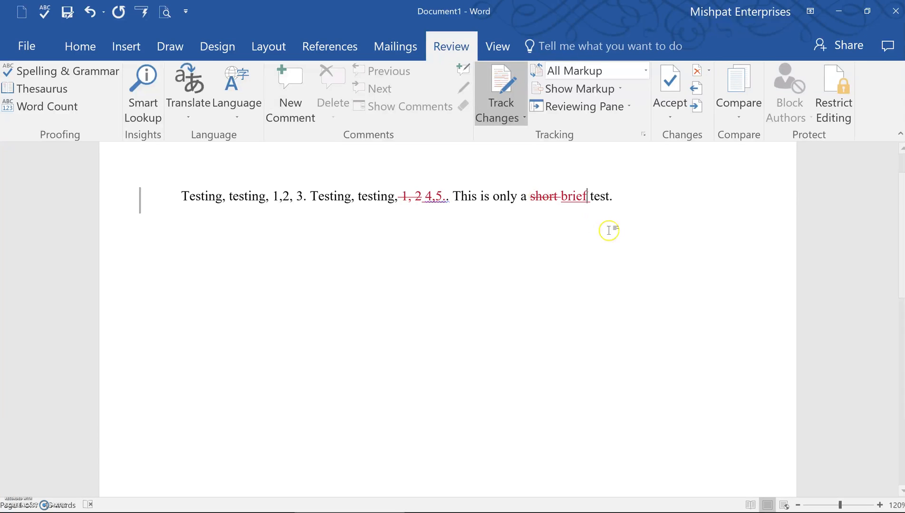
pyautogui.moveTo(621, 197)
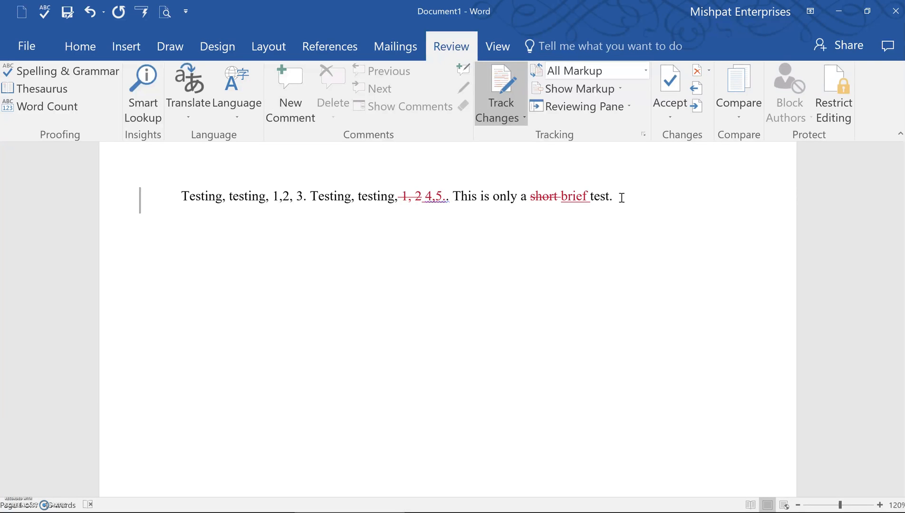
# Reject the tracked deletion of '1, 2', restoring the original numbers.
pyautogui.click(500, 92)
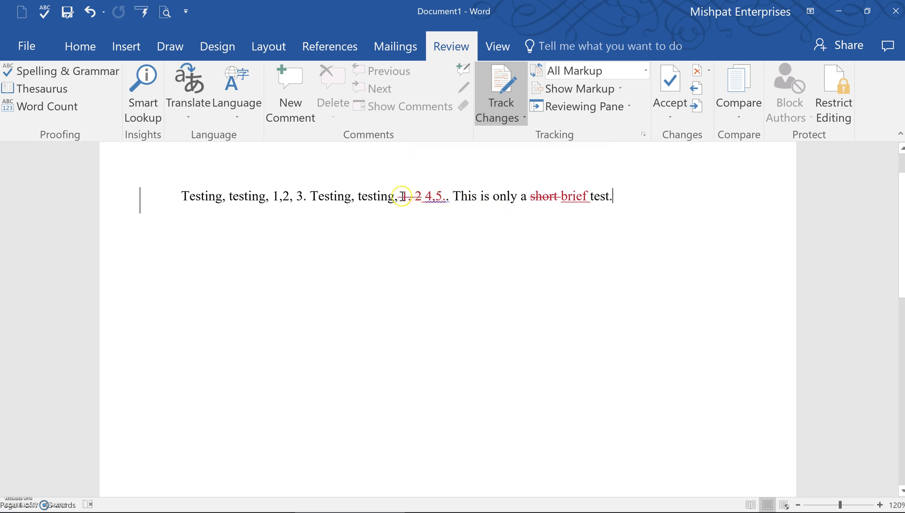
pyautogui.moveTo(402, 197)
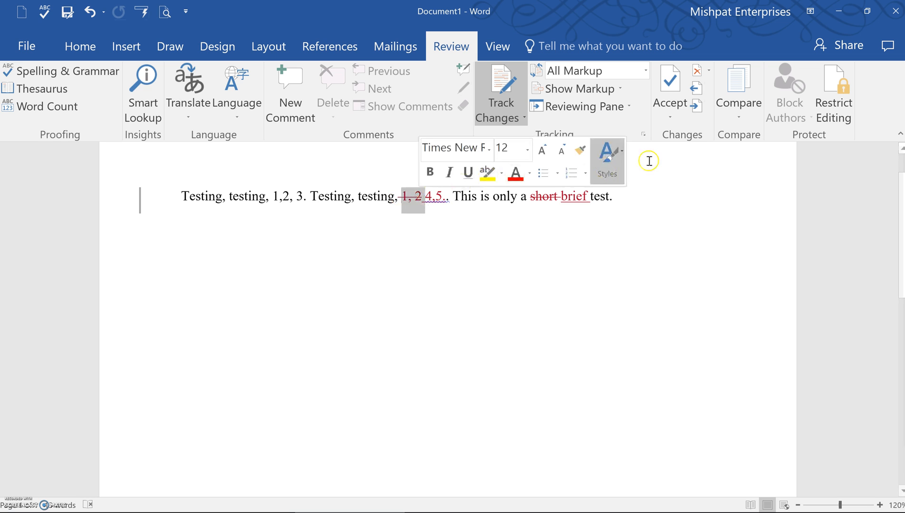
pyautogui.moveTo(696, 73)
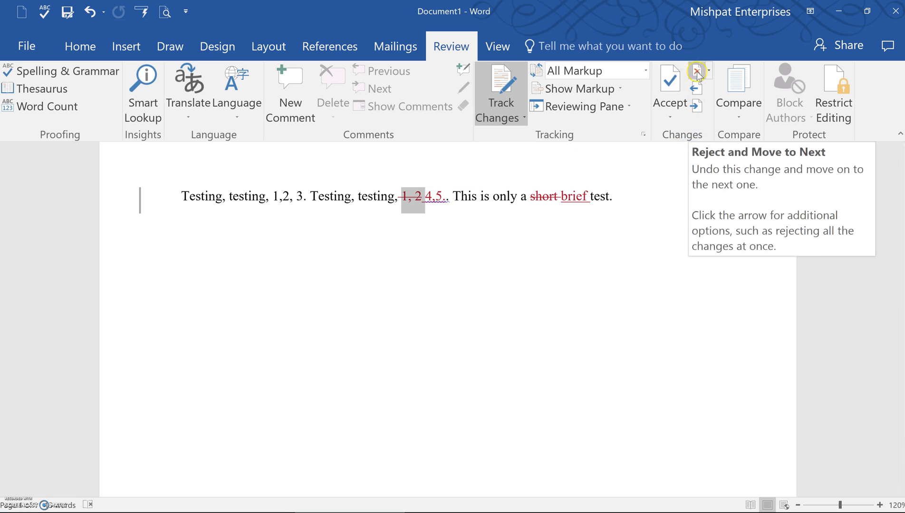
pyautogui.click(696, 73)
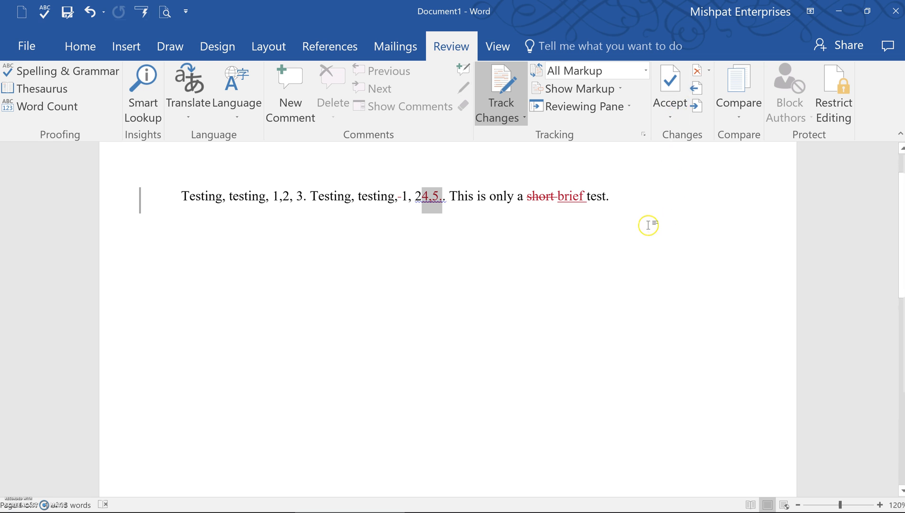
pyautogui.moveTo(437, 217)
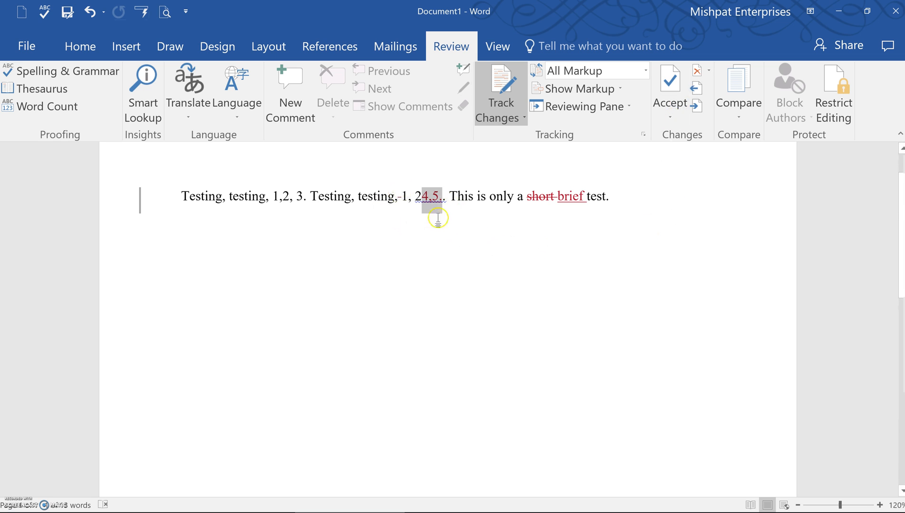
pyautogui.moveTo(421, 206)
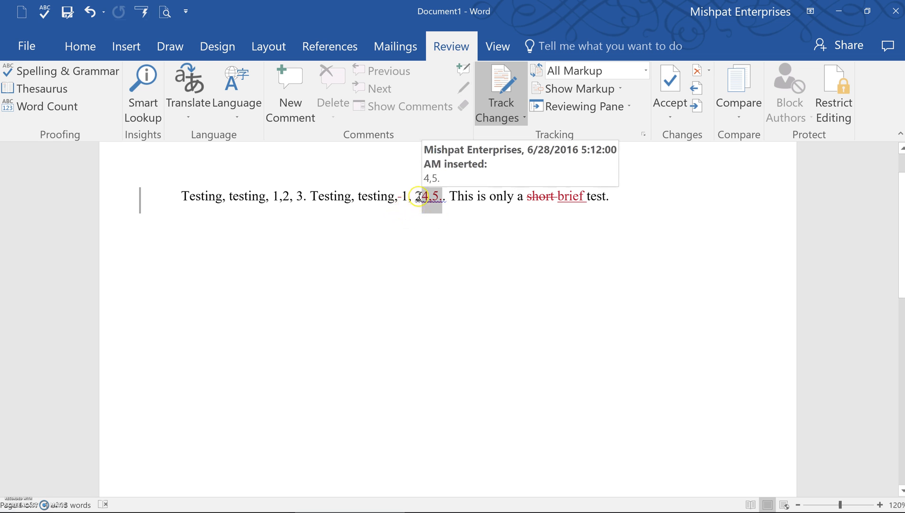
pyautogui.moveTo(650, 168)
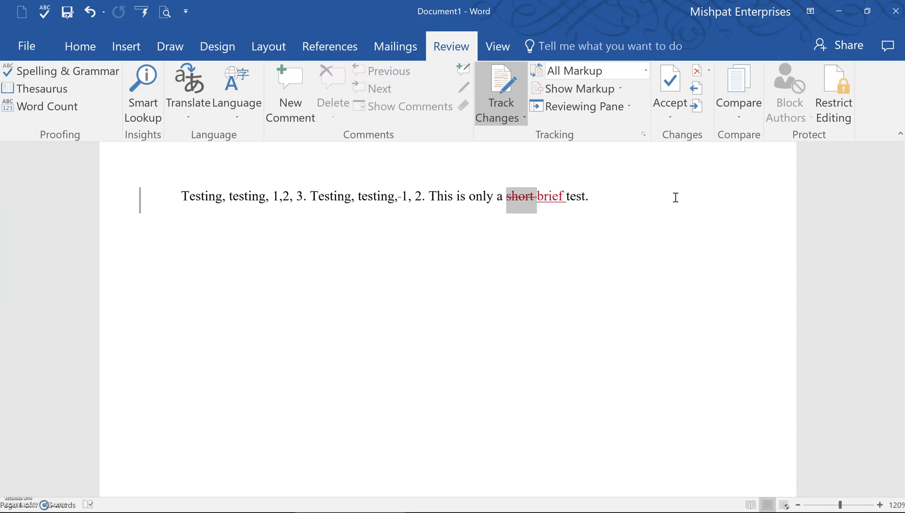
pyautogui.moveTo(498, 258)
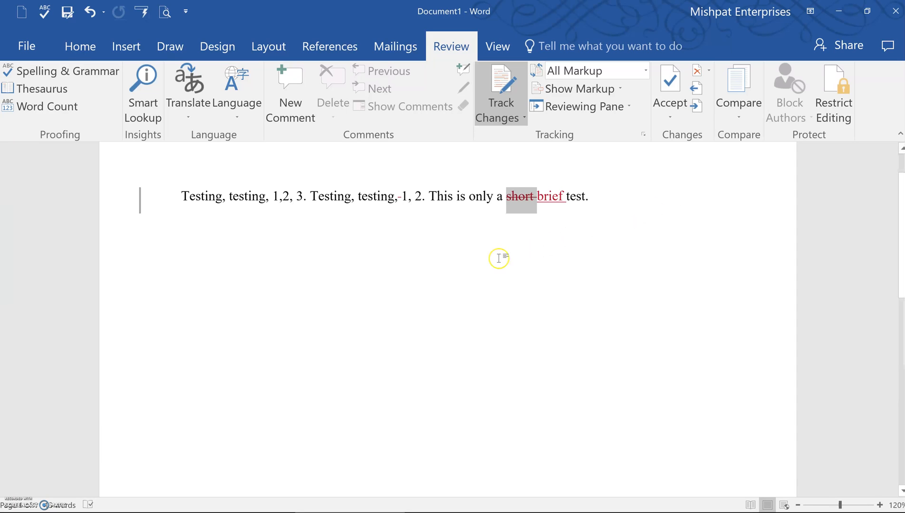
pyautogui.moveTo(441, 202)
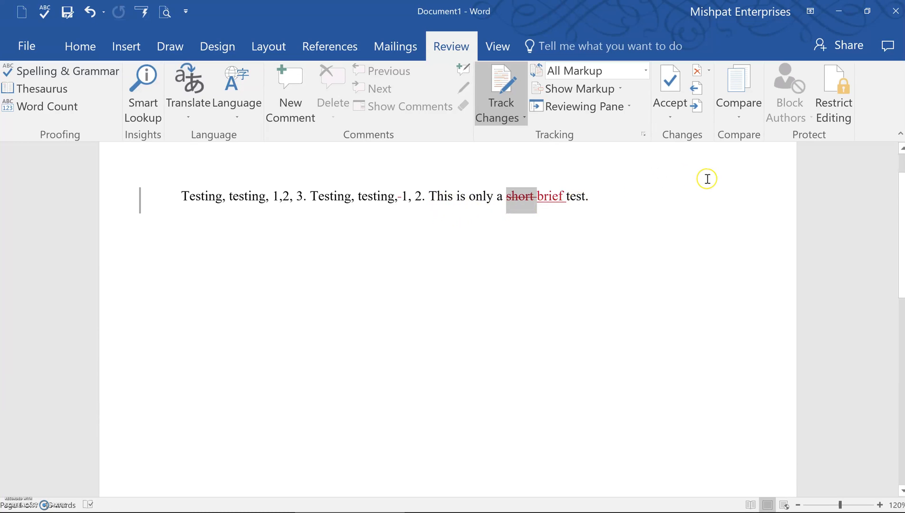
pyautogui.moveTo(658, 176)
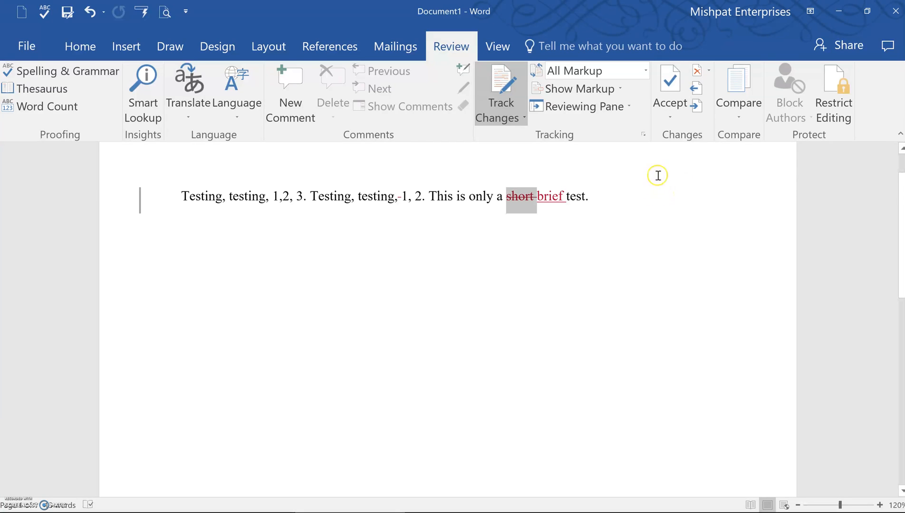
pyautogui.moveTo(652, 92)
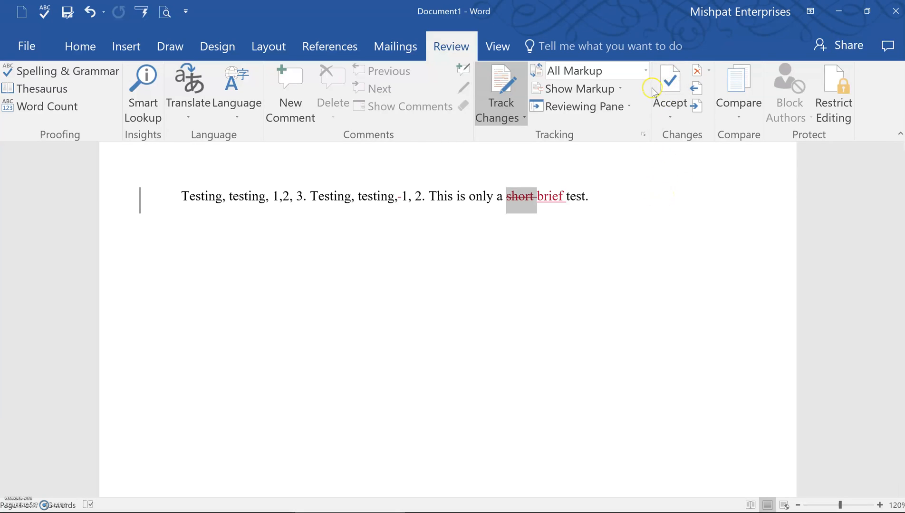
pyautogui.moveTo(669, 81)
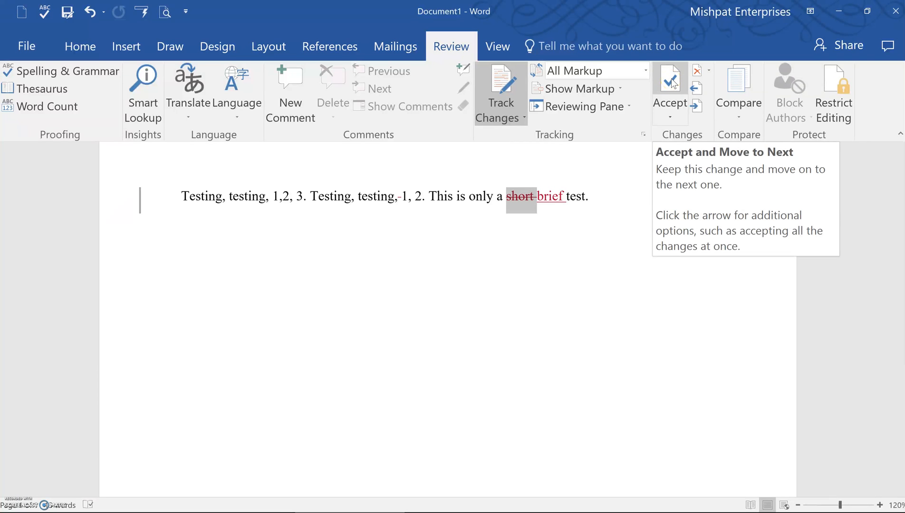
# Accept the deletion of 'short' and the insertion of 'brief'.
pyautogui.click(670, 81)
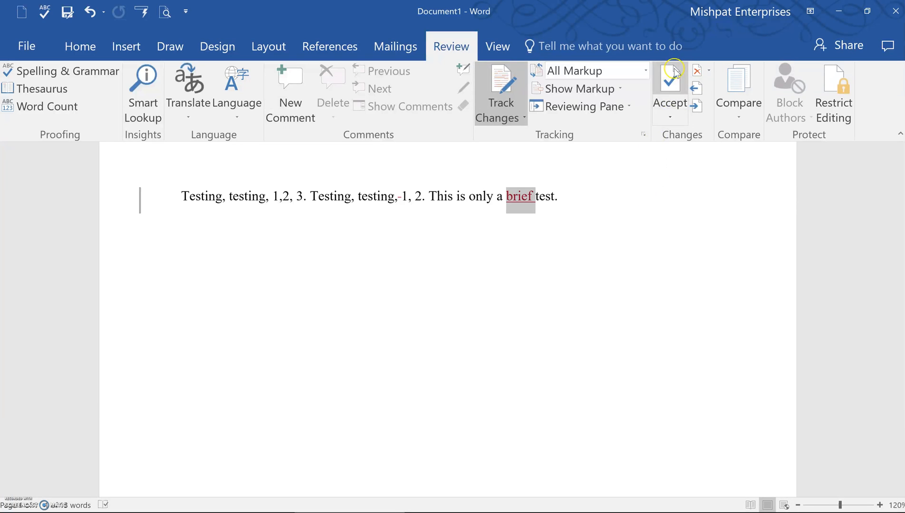
pyautogui.moveTo(670, 81)
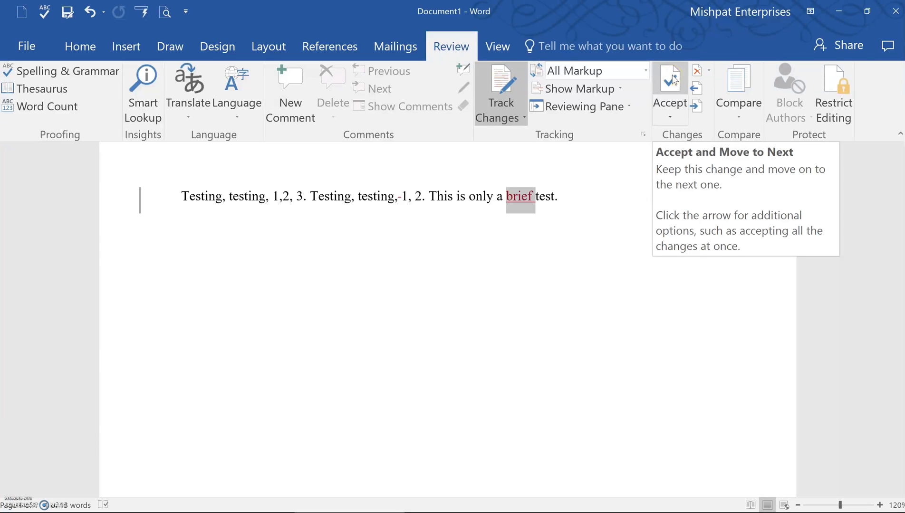
pyautogui.click(670, 78)
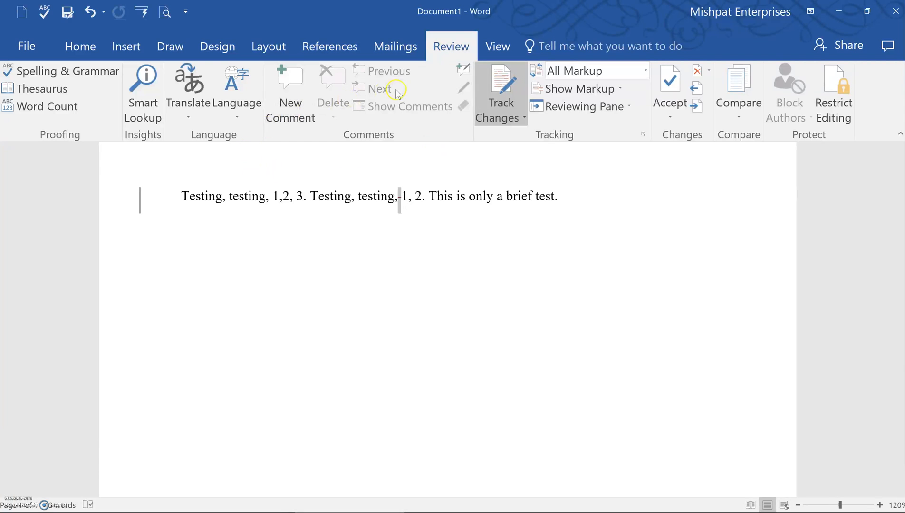
pyautogui.moveTo(290, 92)
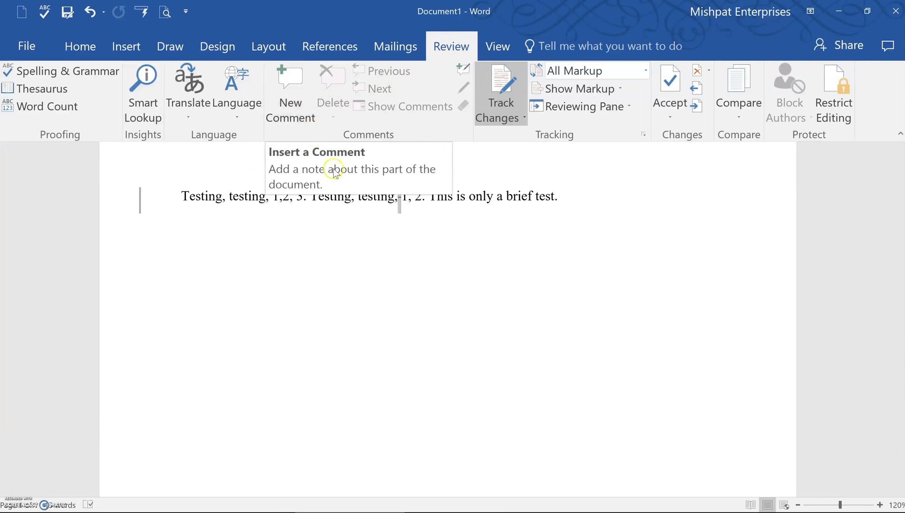
pyautogui.moveTo(395, 229)
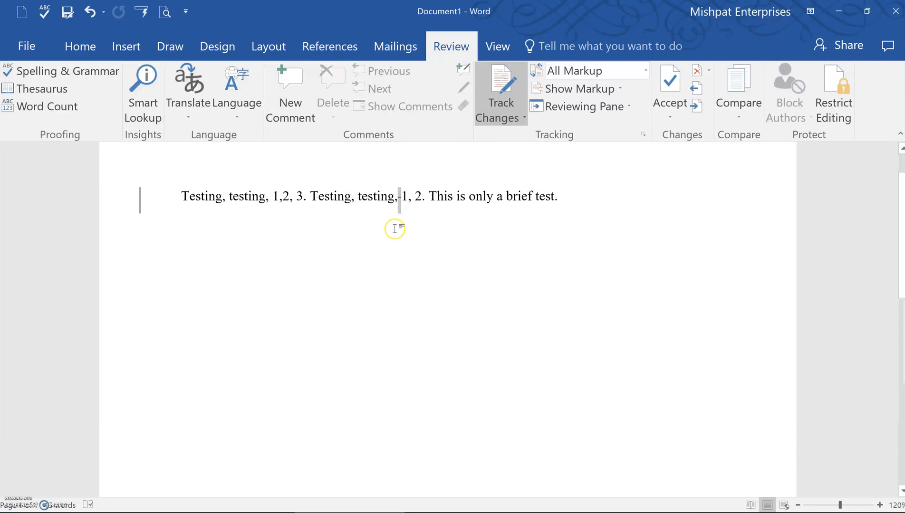
pyautogui.moveTo(402, 224)
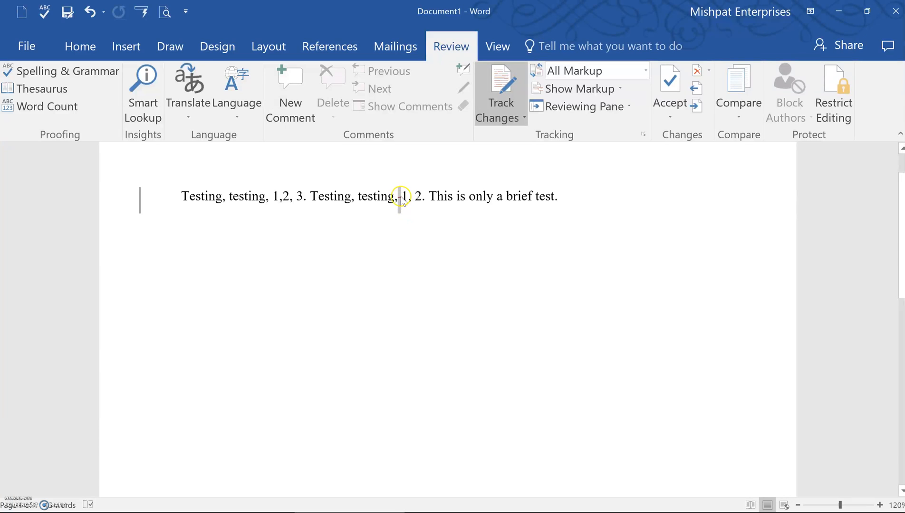
# Place the insertion point before the second '1, 2' as the comment anchor.
pyautogui.click(403, 197)
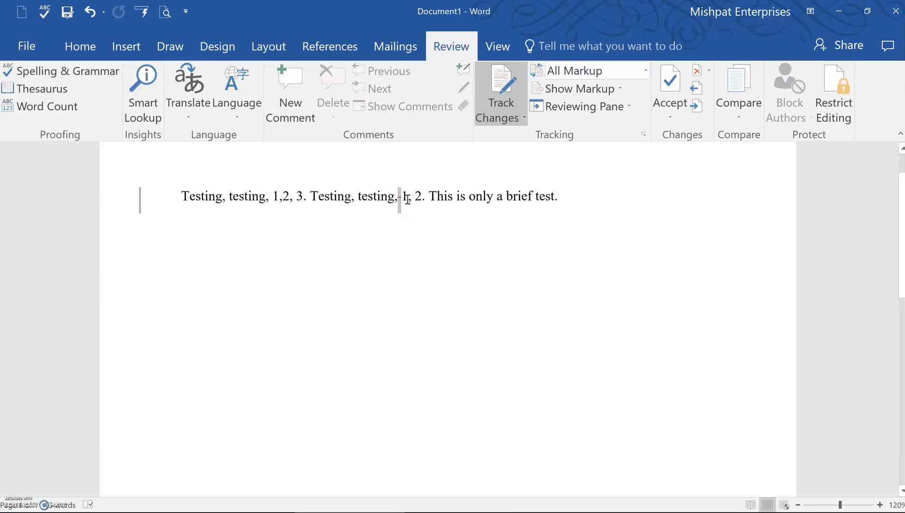
pyautogui.write('1')
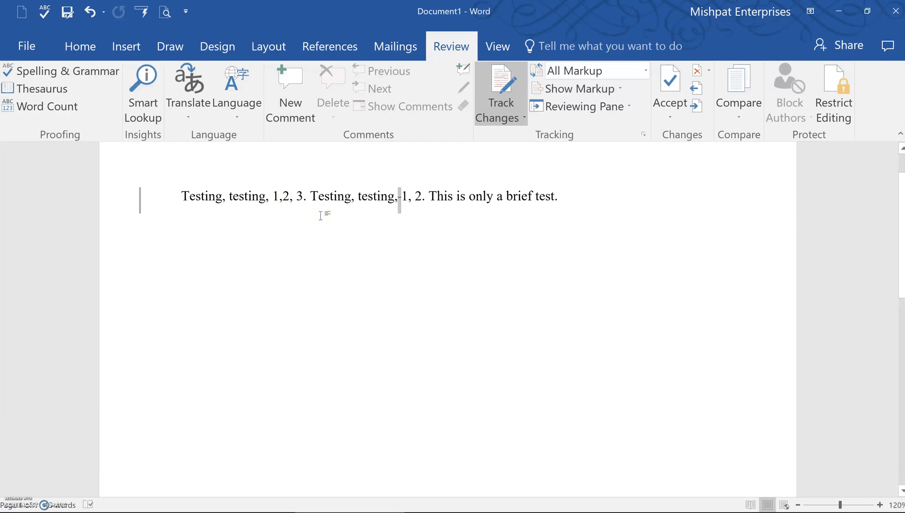
pyautogui.moveTo(290, 86)
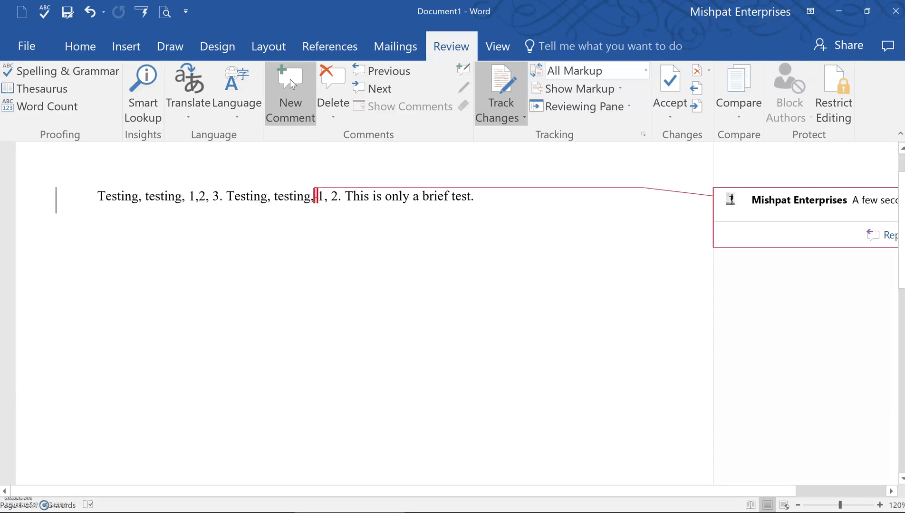
# Write the comment text 'Please remove this.' in the comment balloon.
pyautogui.write('pl')
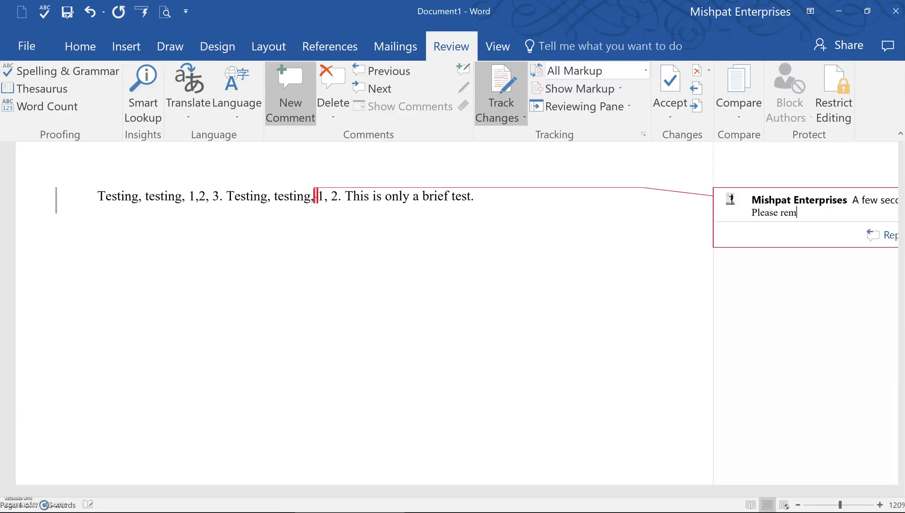
pyautogui.write('ove')
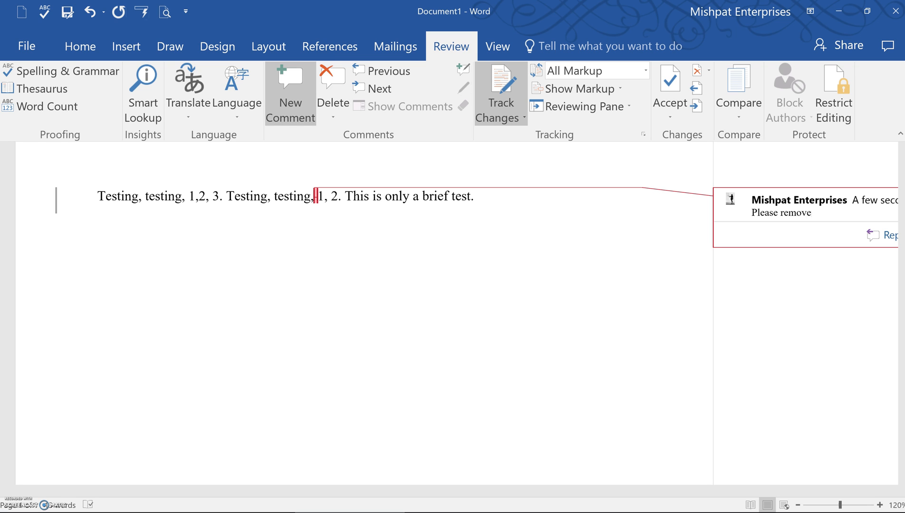
pyautogui.write('this.')
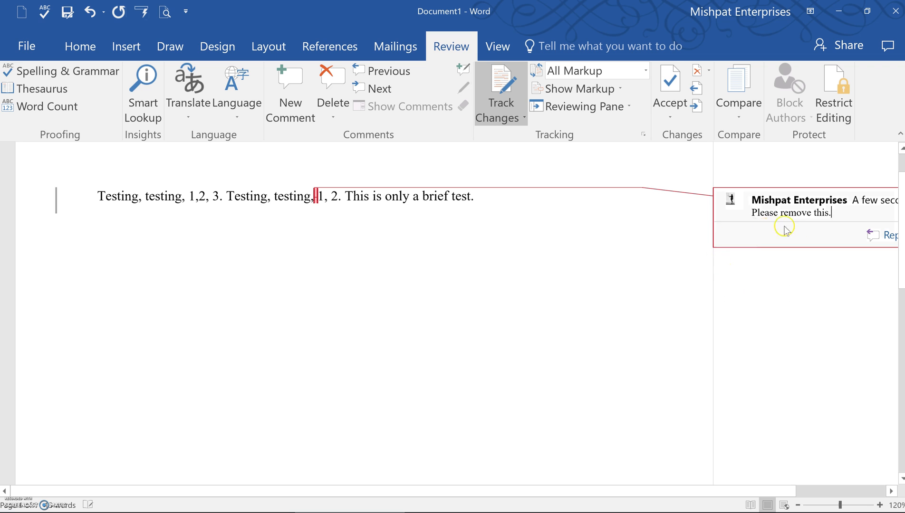
pyautogui.moveTo(823, 215)
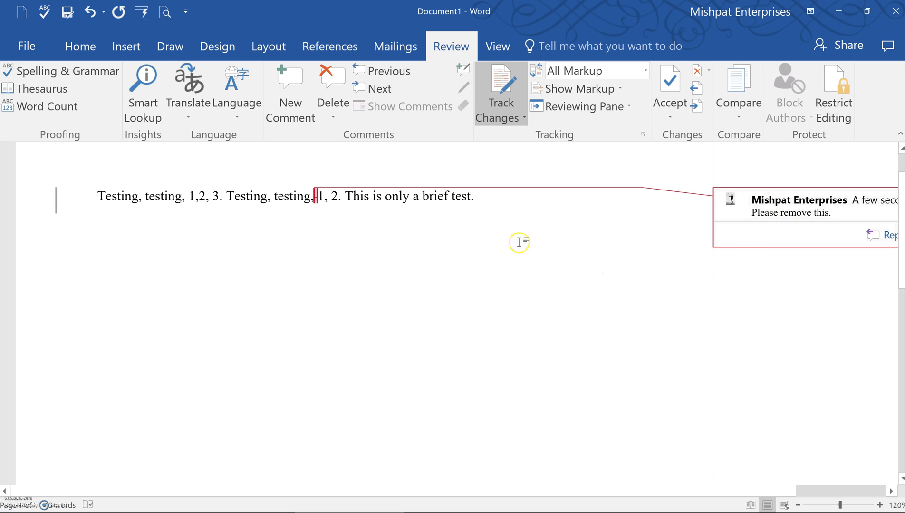
pyautogui.moveTo(505, 202)
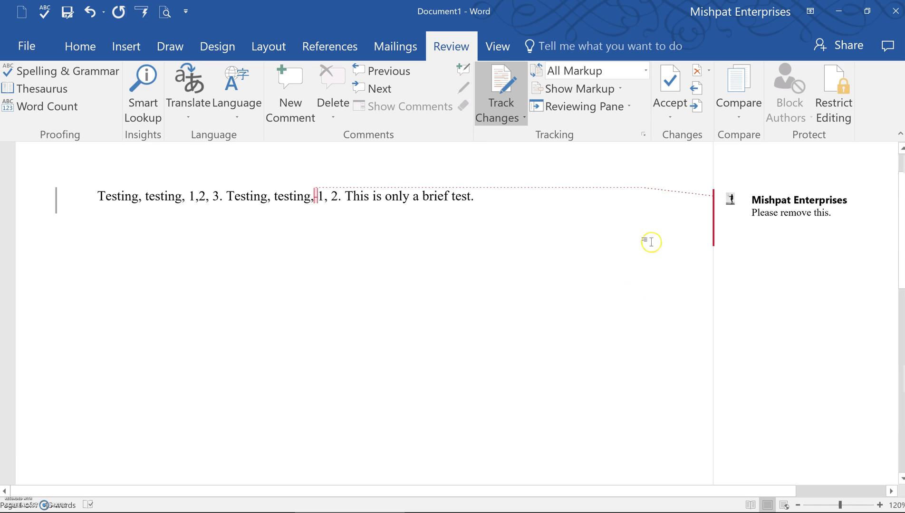
pyautogui.moveTo(616, 251)
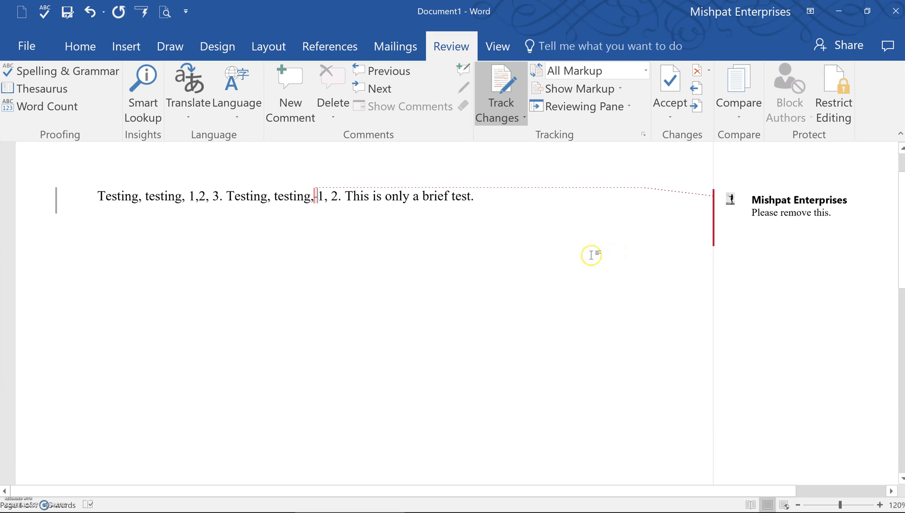
pyautogui.moveTo(619, 237)
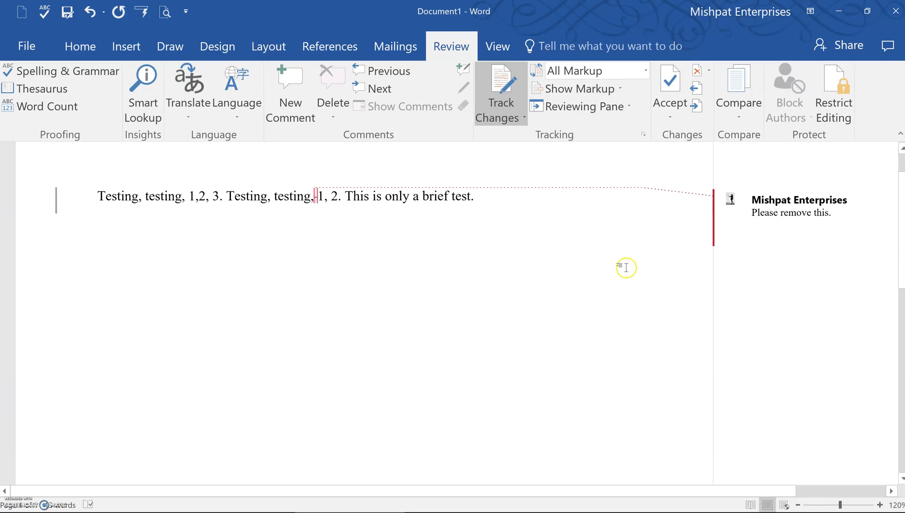
pyautogui.moveTo(566, 254)
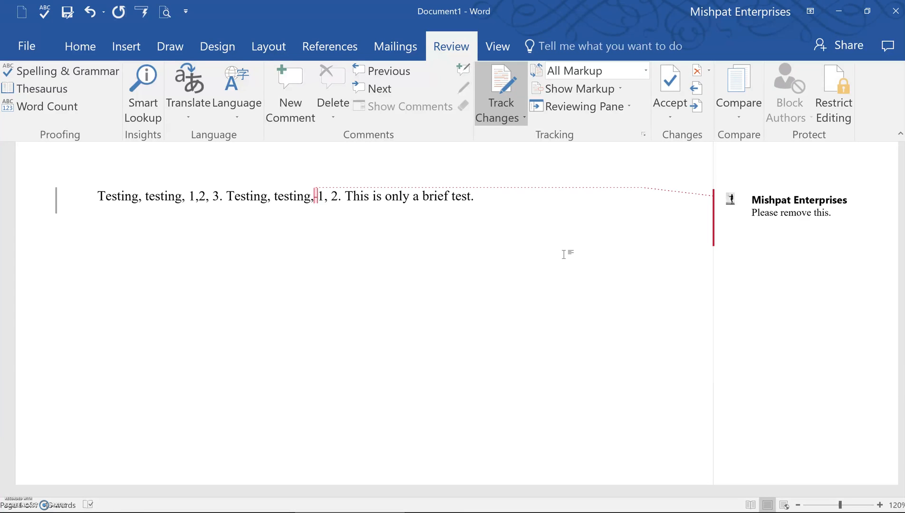
pyautogui.moveTo(529, 279)
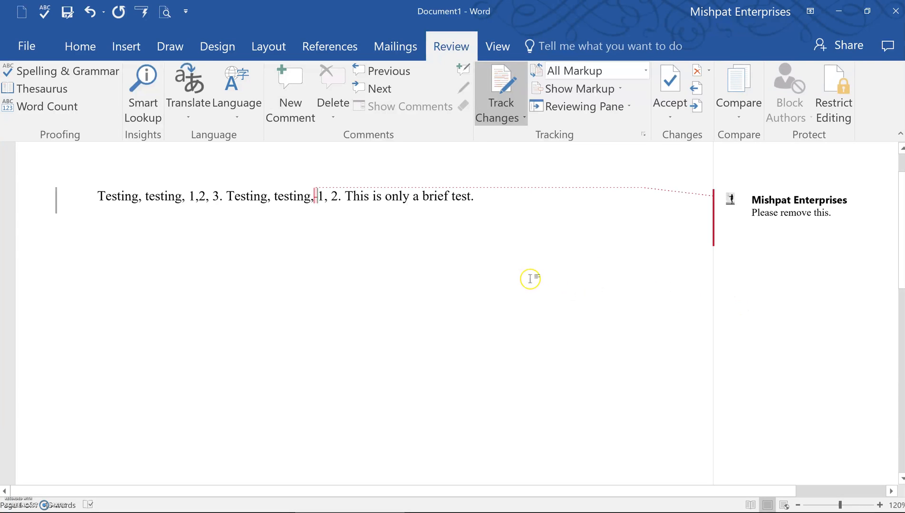
pyautogui.moveTo(654, 237)
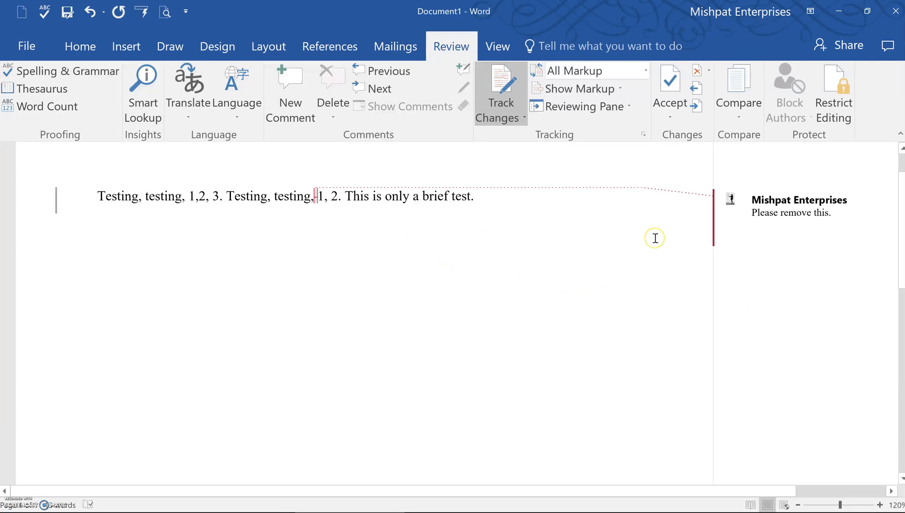
pyautogui.moveTo(700, 214)
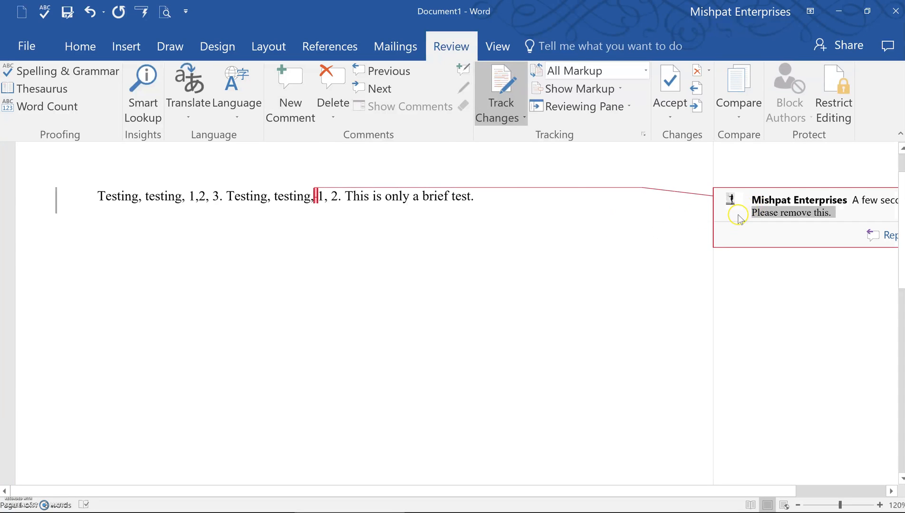
pyautogui.moveTo(751, 218)
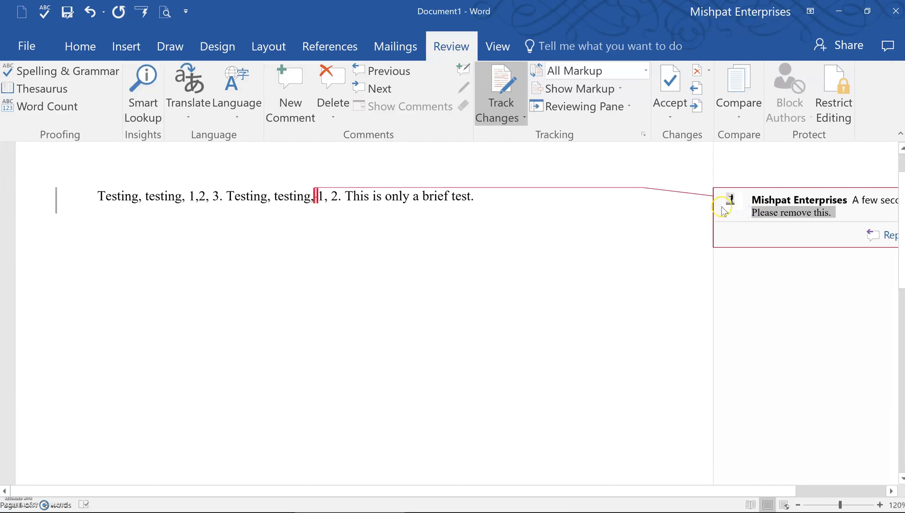
pyautogui.moveTo(748, 205)
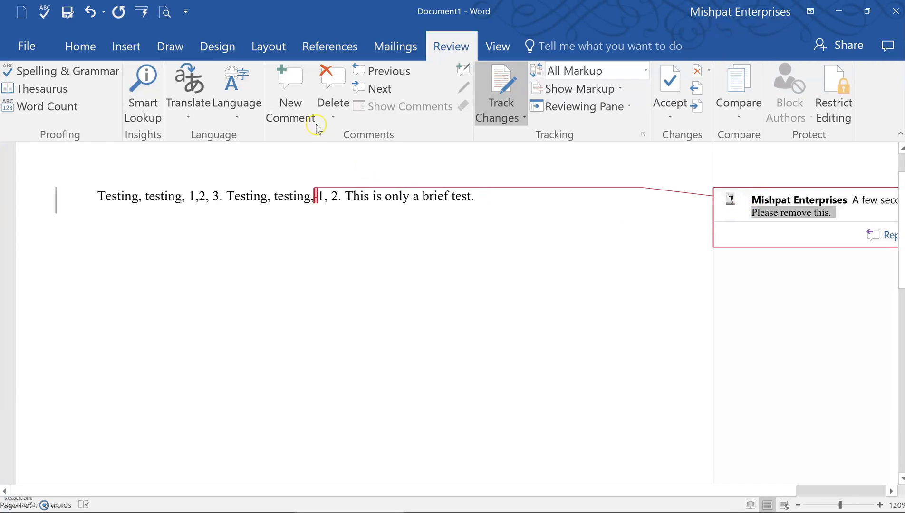
pyautogui.moveTo(331, 81)
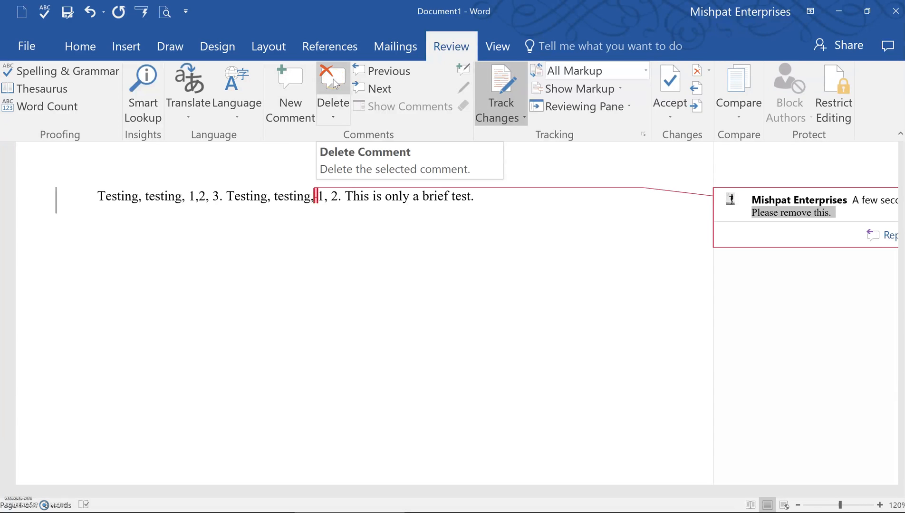
# Delete the 'Please remove this.' comment from the document.
pyautogui.click(333, 78)
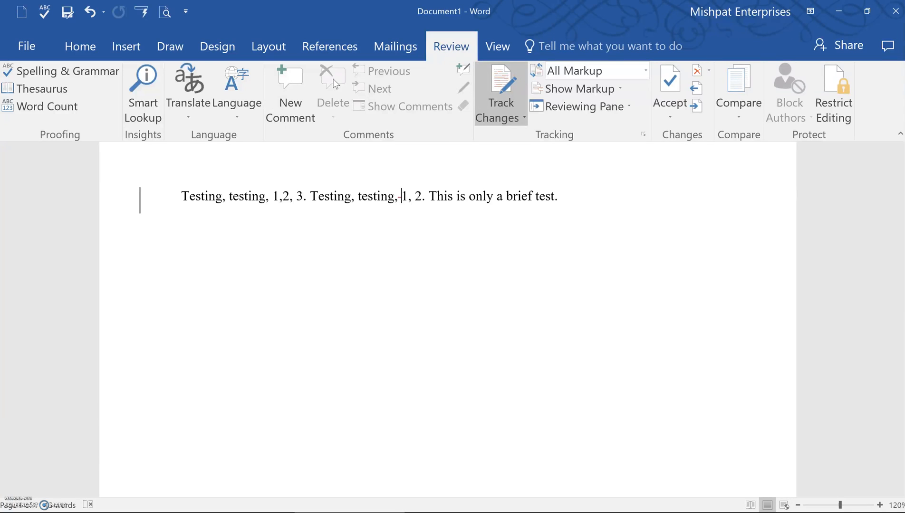
pyautogui.moveTo(98, 386)
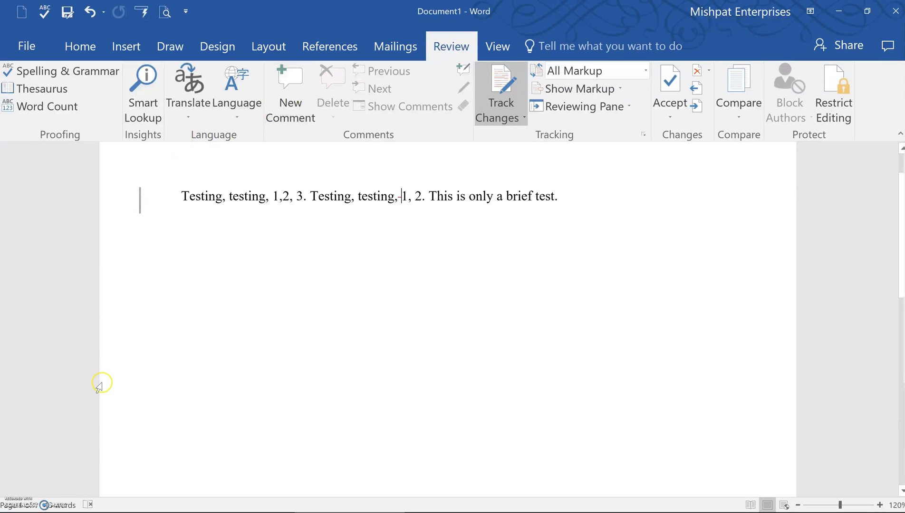